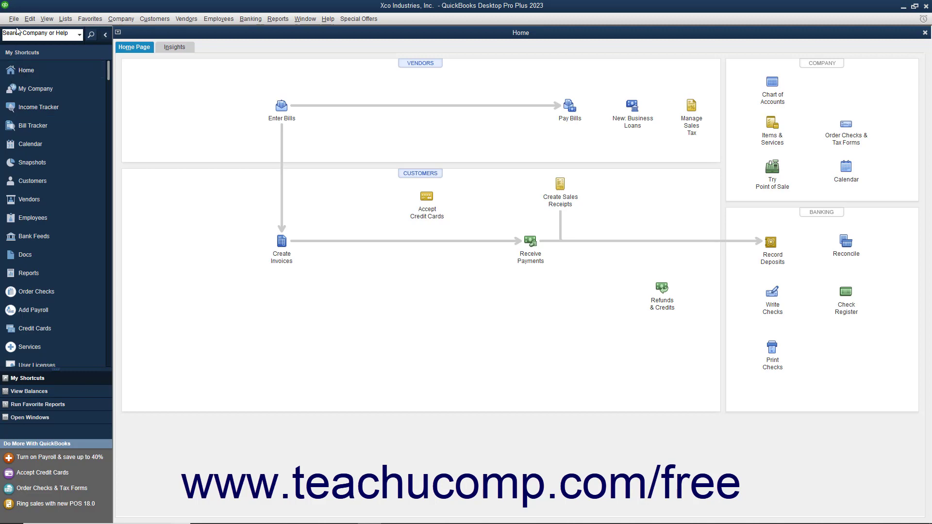
- Start the Send to Accountant wizard for an Accountant's Copy from the File menu
click(13, 19)
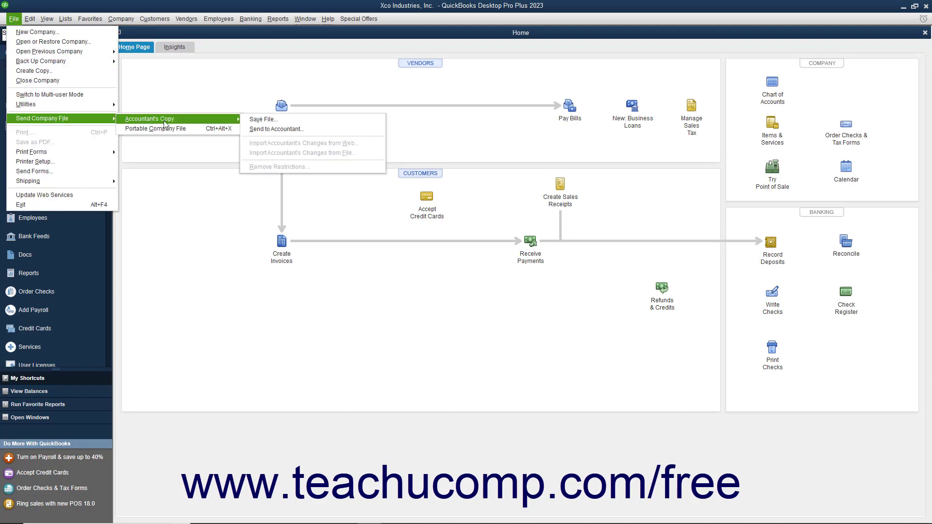
mouse_move(275, 129)
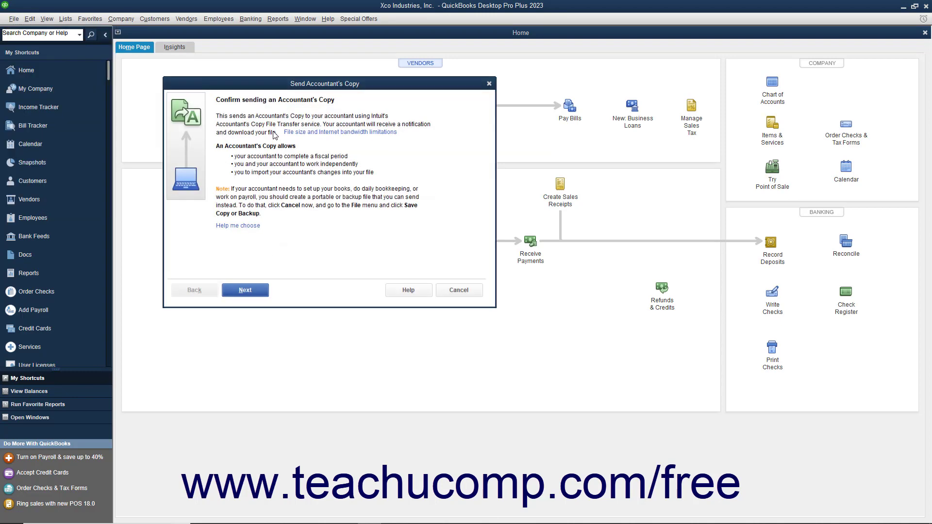
mouse_move(295, 180)
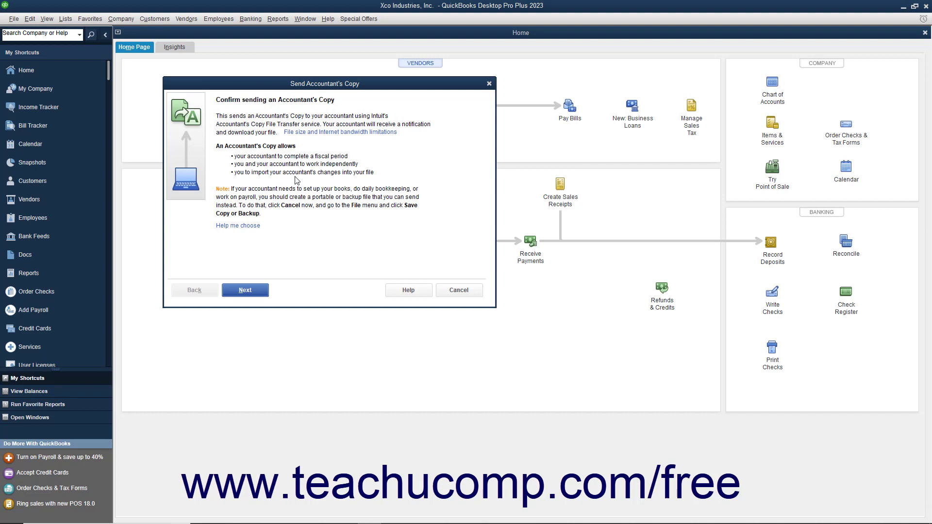
- Set the dividing date to End of Last Month (09/30/2019) and continue to the email details
click(244, 290)
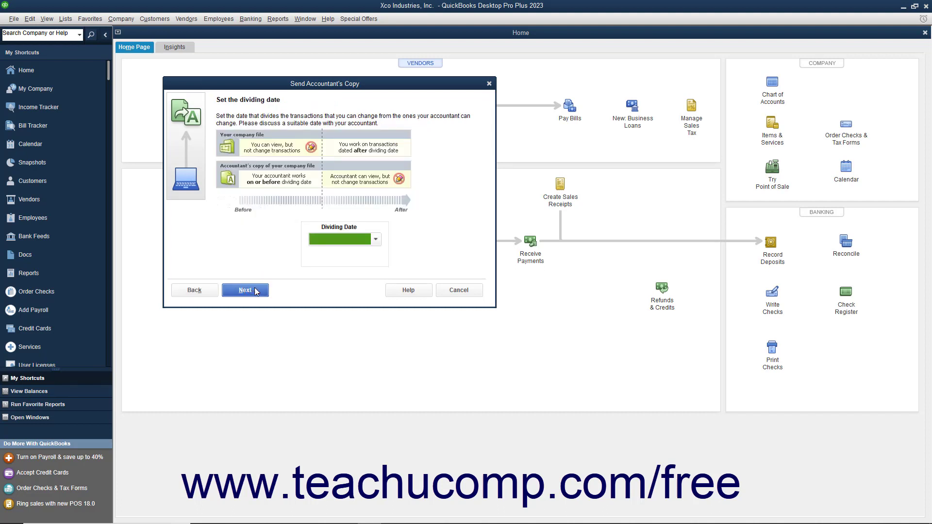
mouse_move(374, 239)
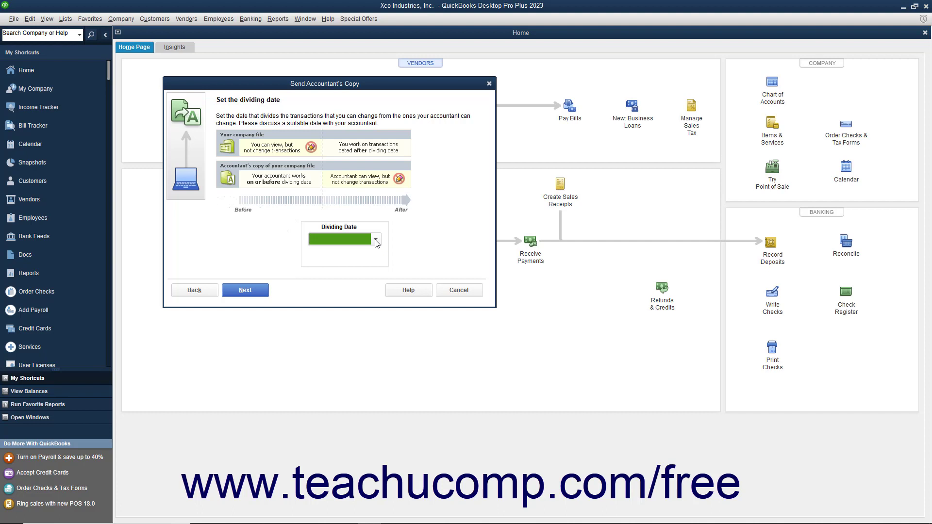
click(374, 239)
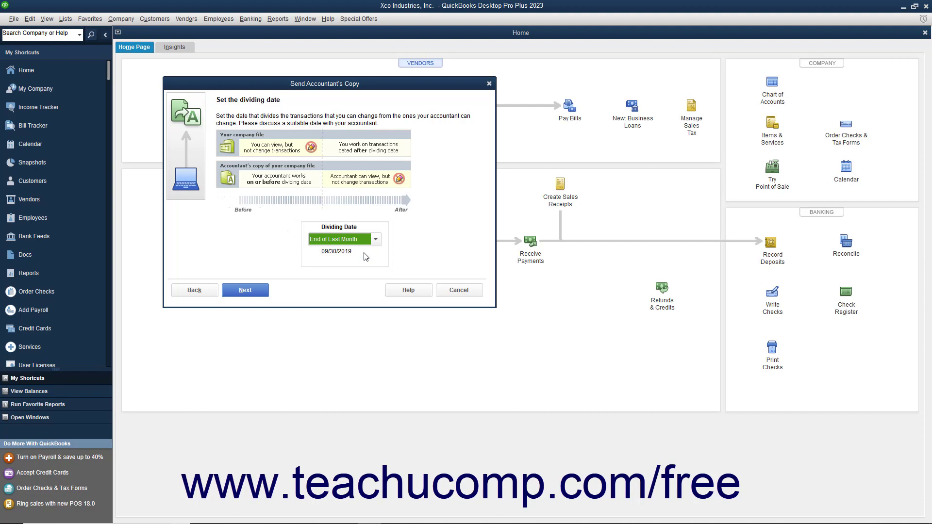
mouse_move(275, 279)
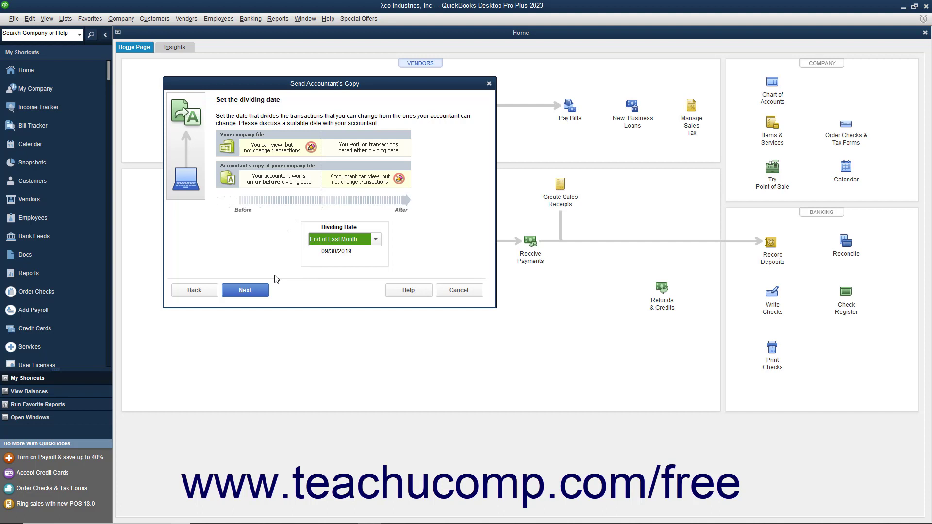
click(245, 290)
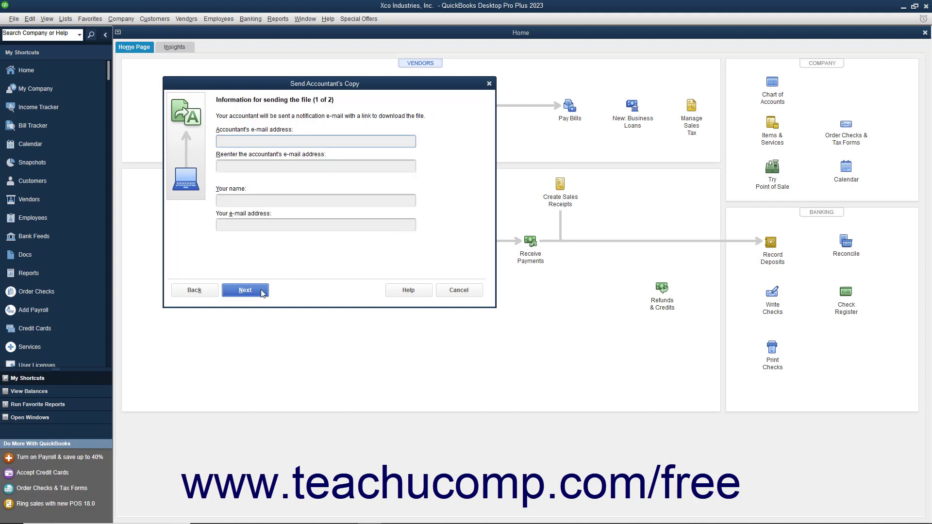
click(315, 140)
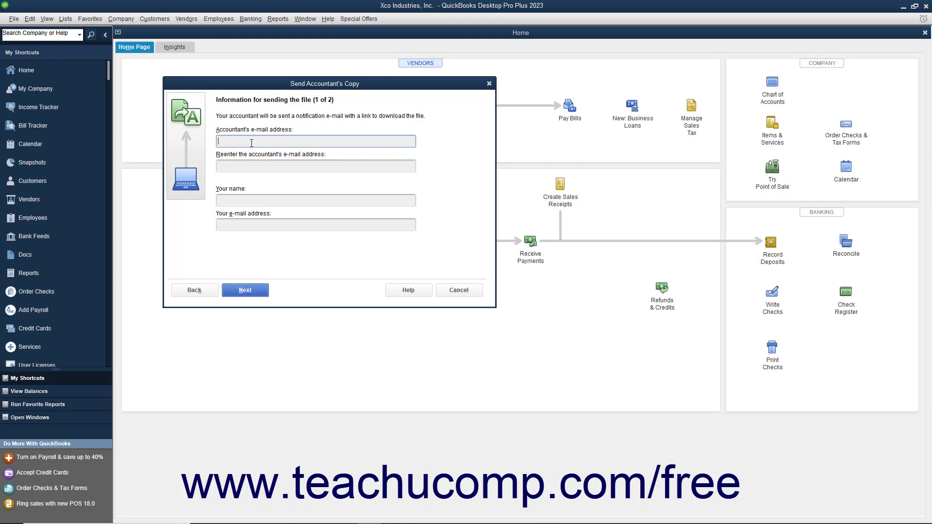
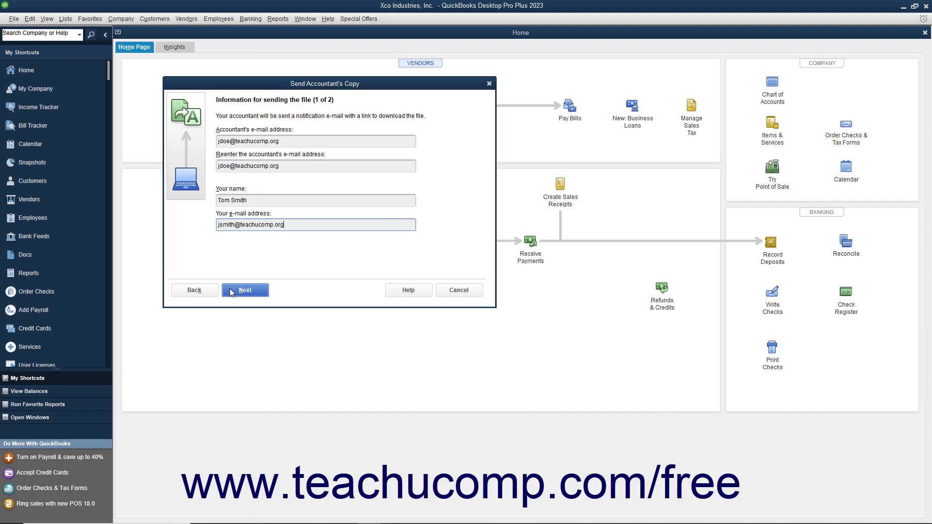
click(245, 291)
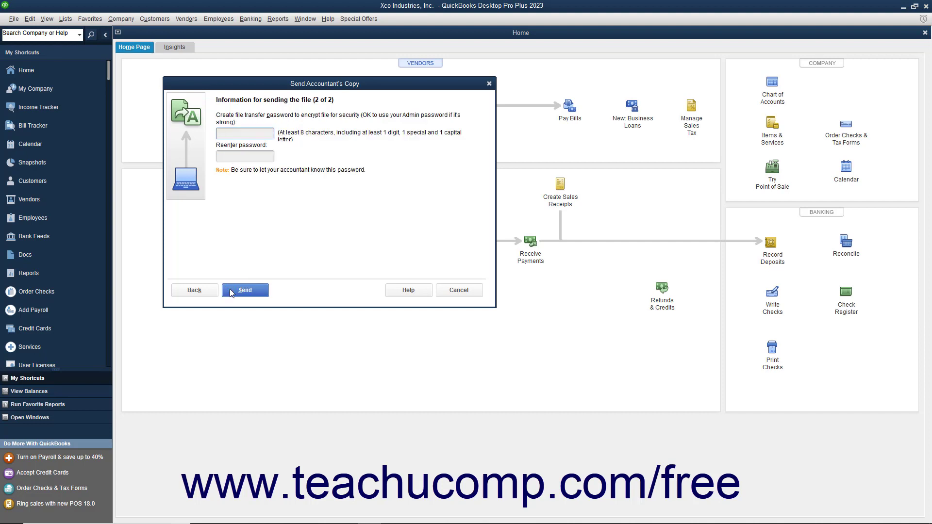
- Enter and confirm a strong file transfer password for the Accountant's Copy
click(245, 133)
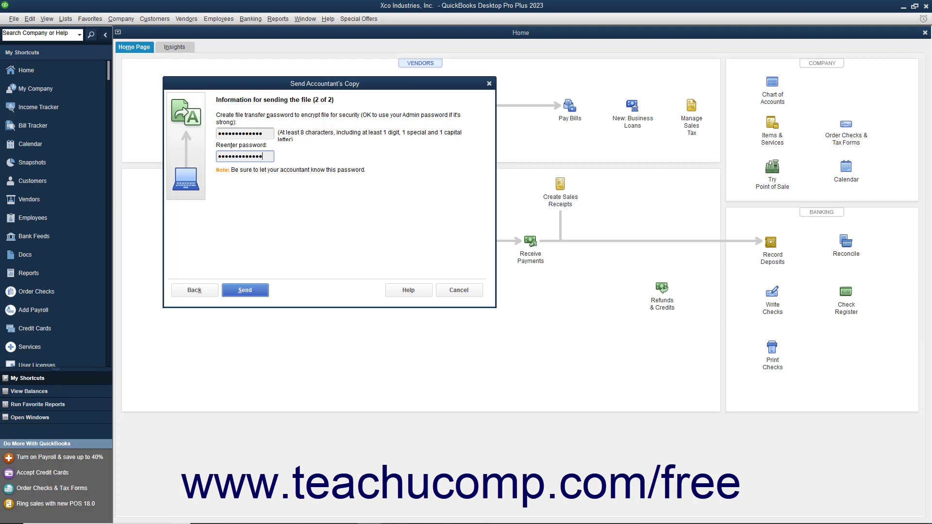
mouse_move(244, 290)
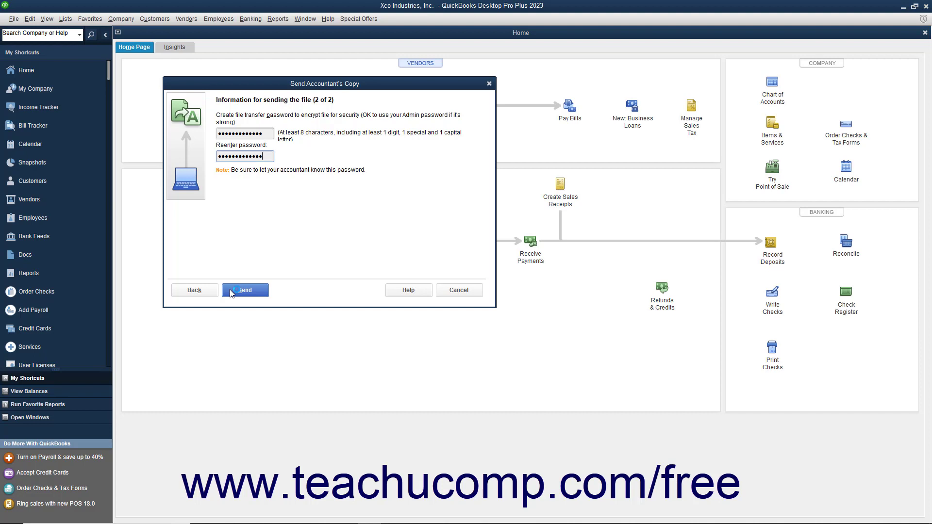
mouse_move(242, 296)
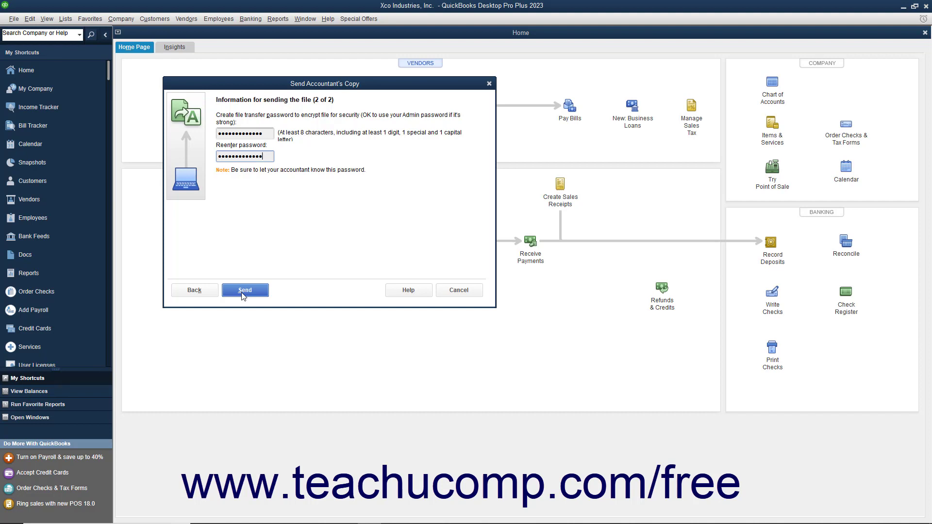
- Send the Accountant's Copy, allow closing all windows, and acknowledge the successful upload
click(245, 290)
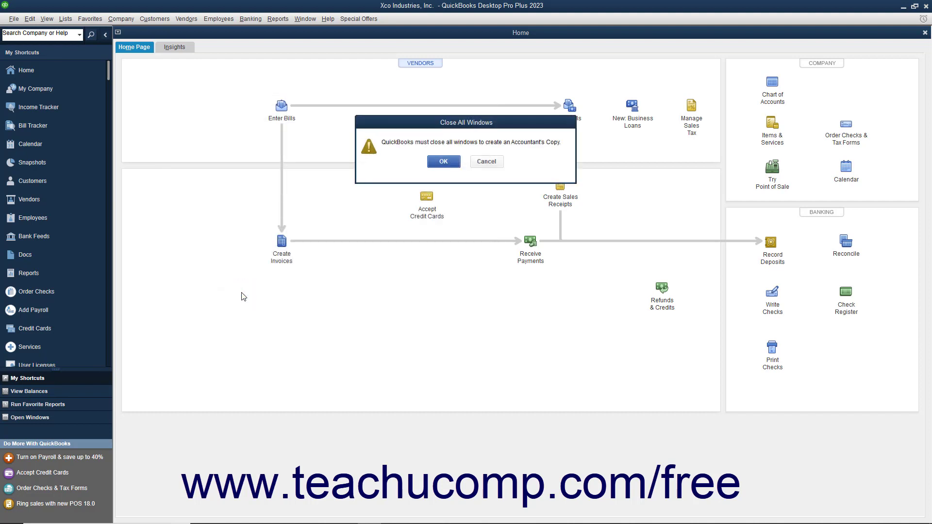
click(443, 161)
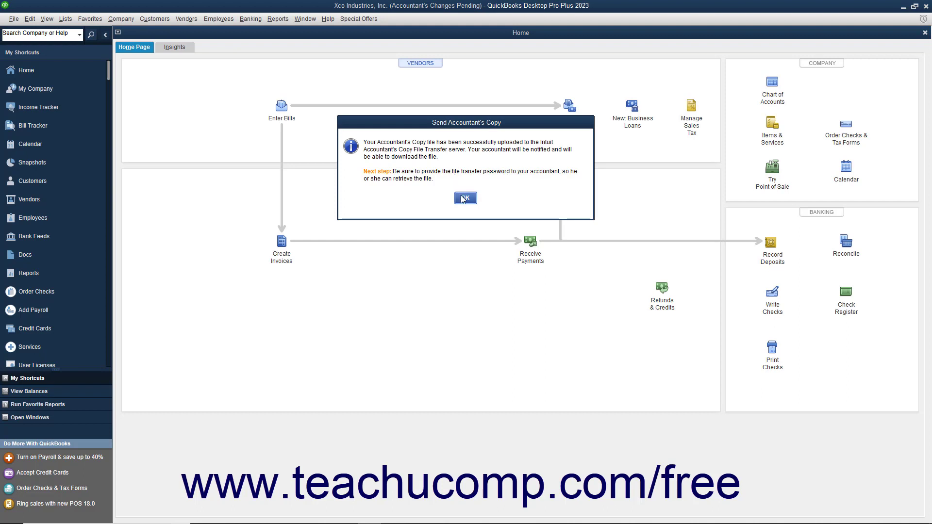
click(465, 198)
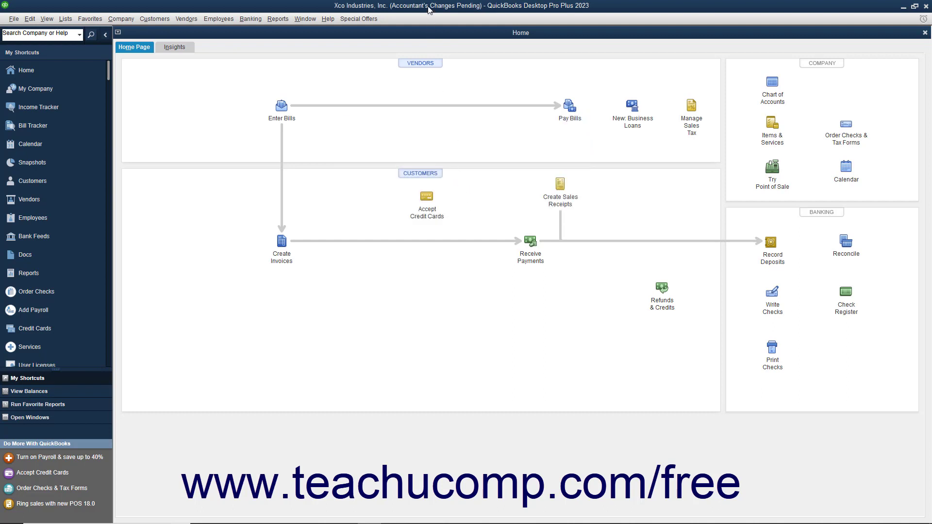